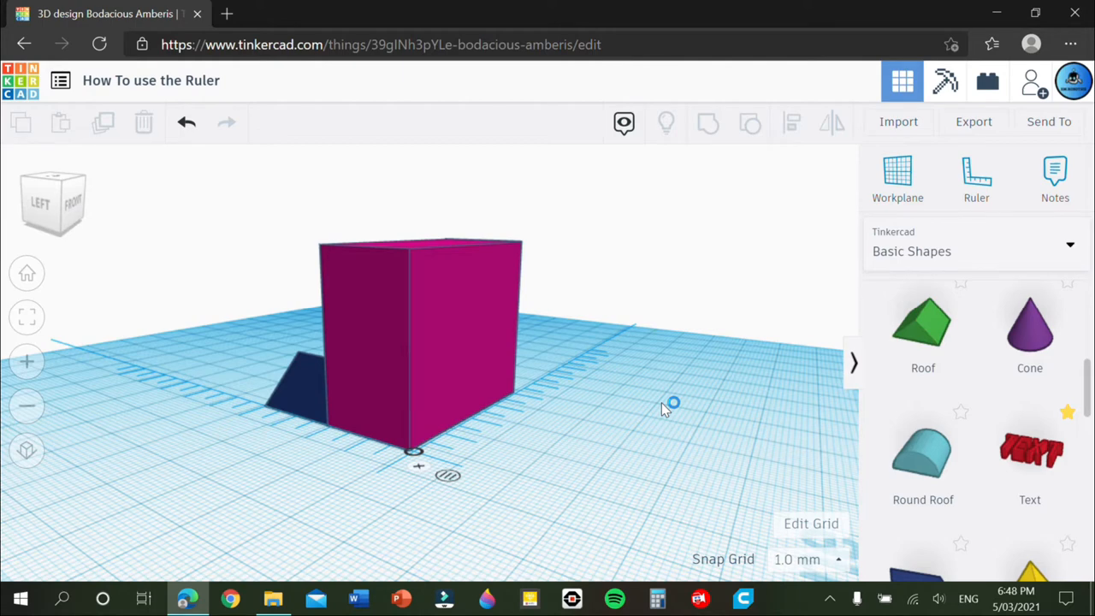
Move the ruler's origin to the navy roof's front base corner beside the pink box
{"action": "left_click_drag", "start_coordinate": [667, 409], "coordinate": [556, 426]}
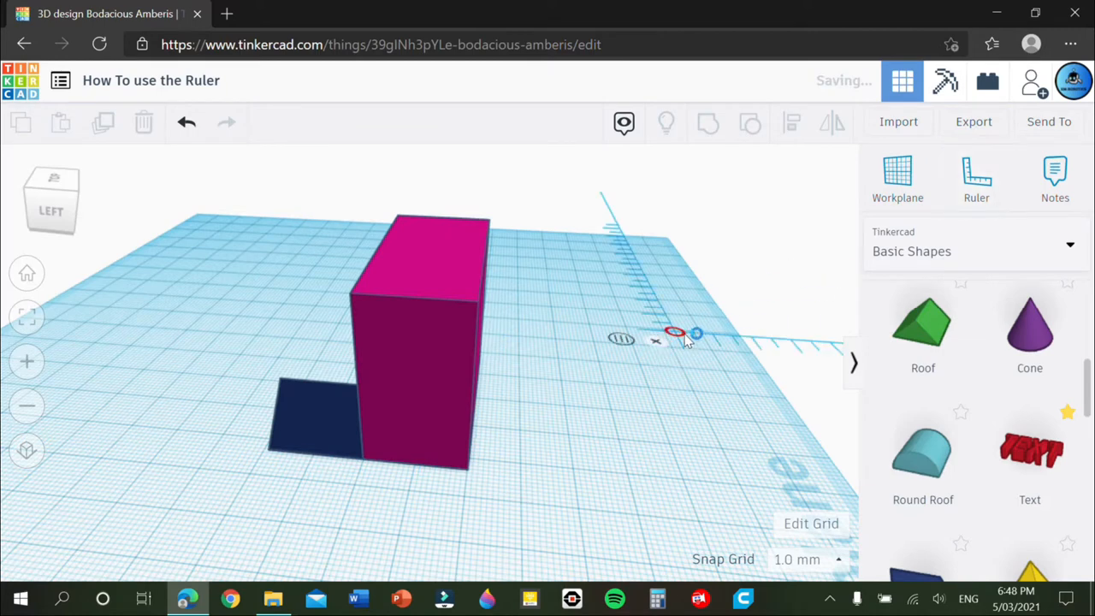
{"action": "left_click_drag", "start_coordinate": [676, 334], "coordinate": [585, 393]}
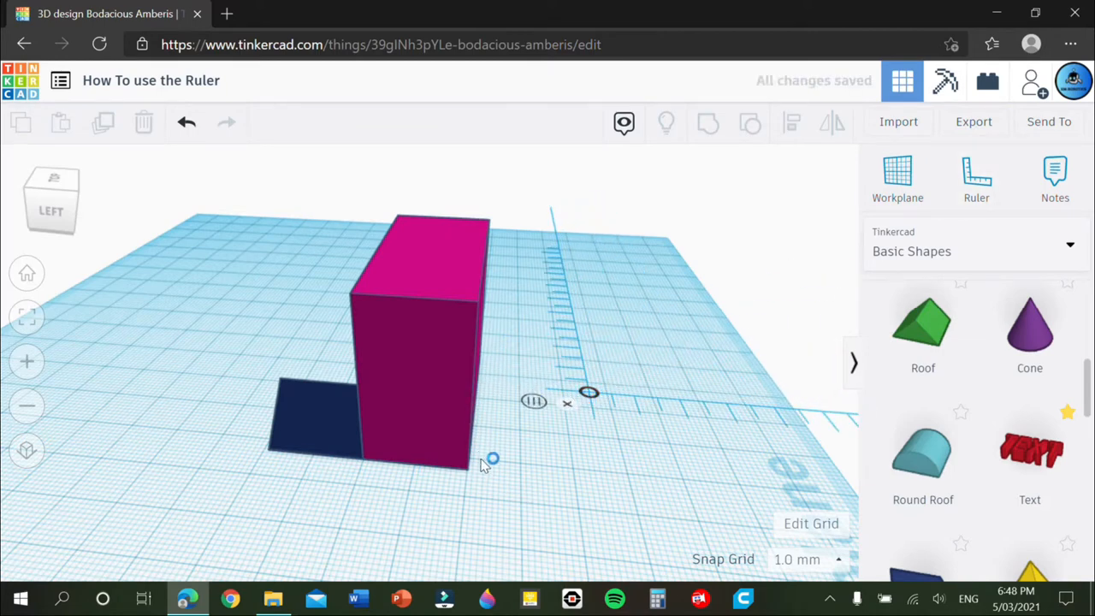
{"action": "left_click_drag", "start_coordinate": [492, 458], "coordinate": [598, 402]}
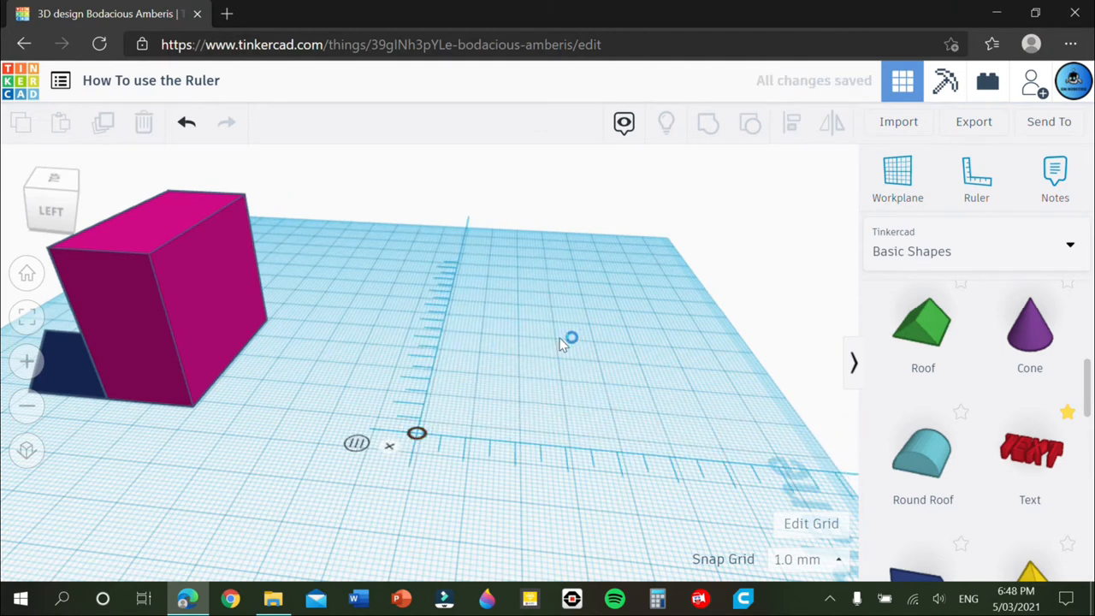
{"action": "mouse_move", "coordinate": [561, 510]}
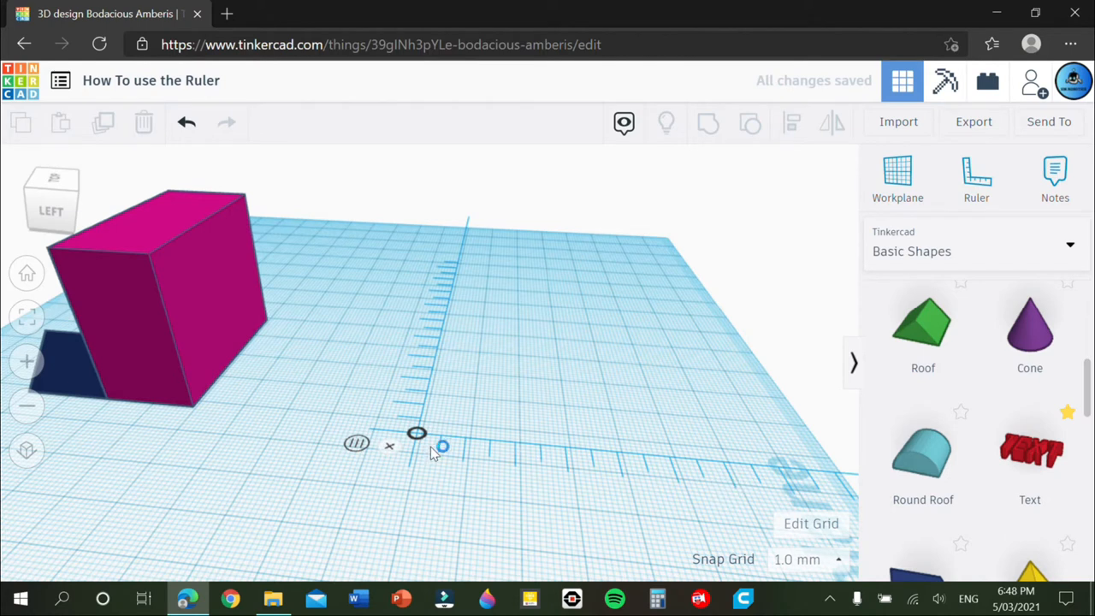
{"action": "mouse_move", "coordinate": [390, 444]}
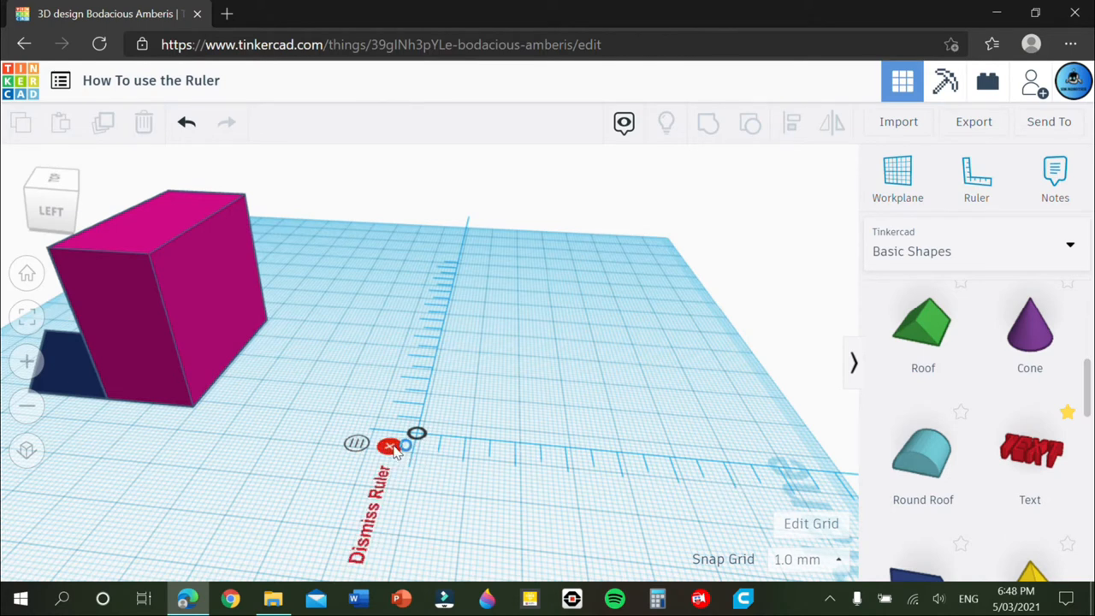
{"action": "left_click", "coordinate": [390, 446]}
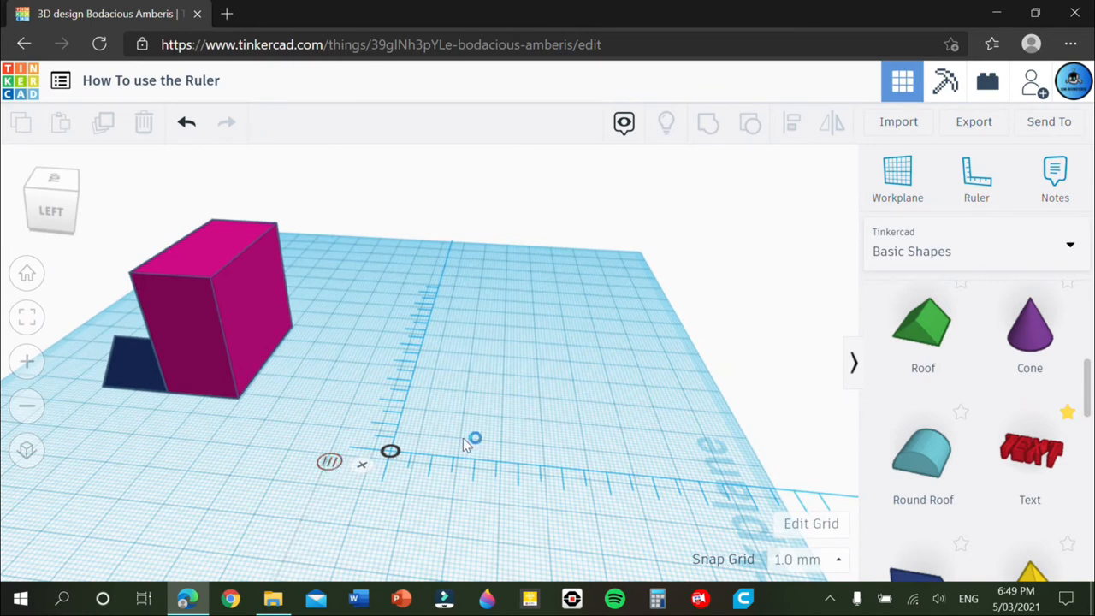
{"action": "mouse_move", "coordinate": [237, 358]}
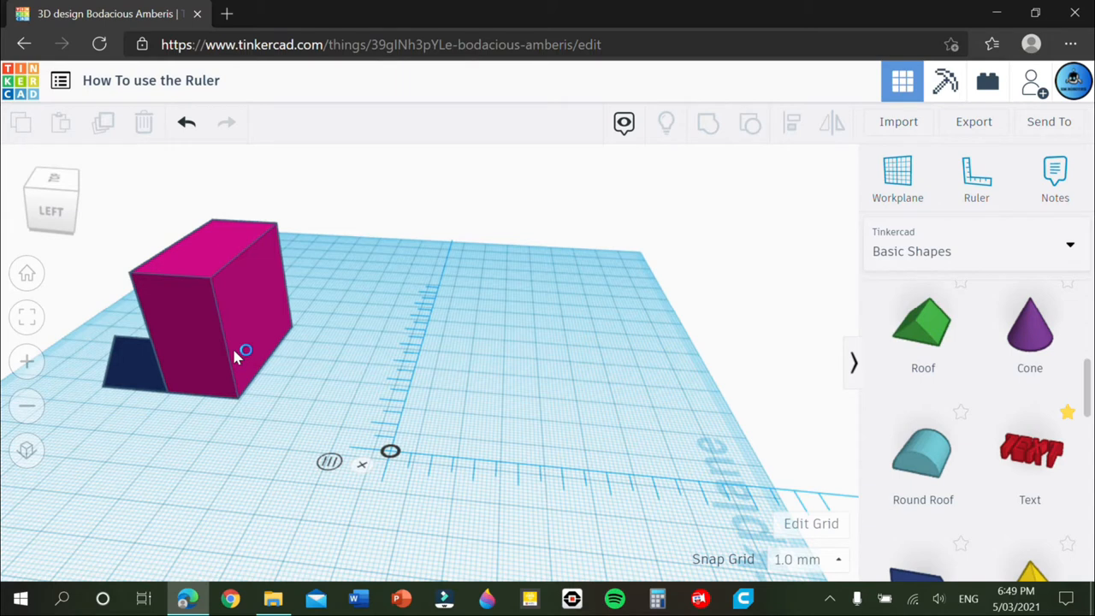
{"action": "mouse_move", "coordinate": [270, 299]}
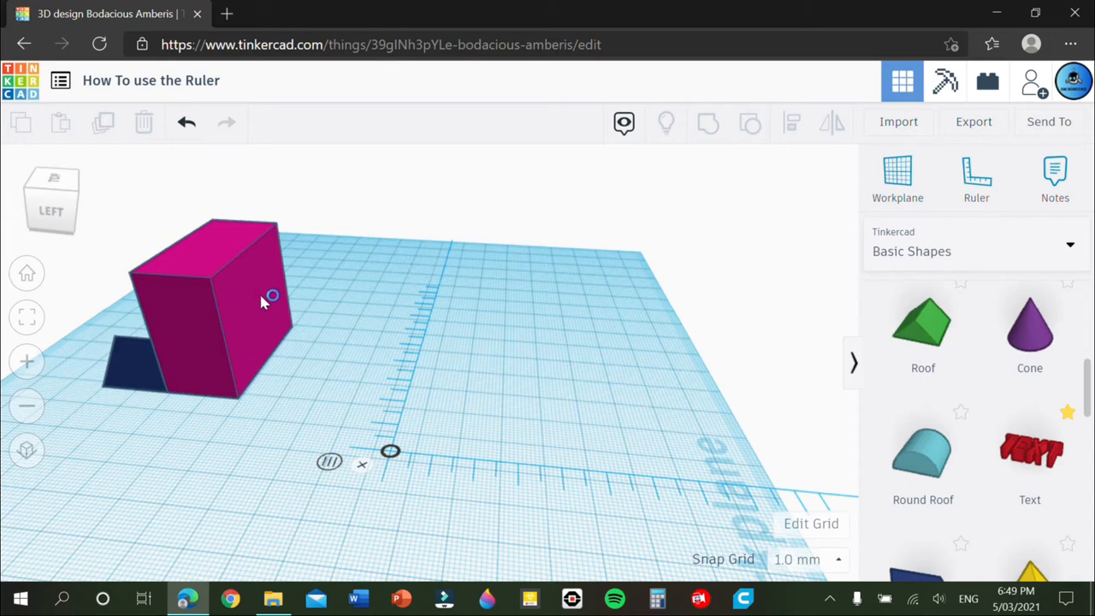
{"action": "mouse_move", "coordinate": [332, 462]}
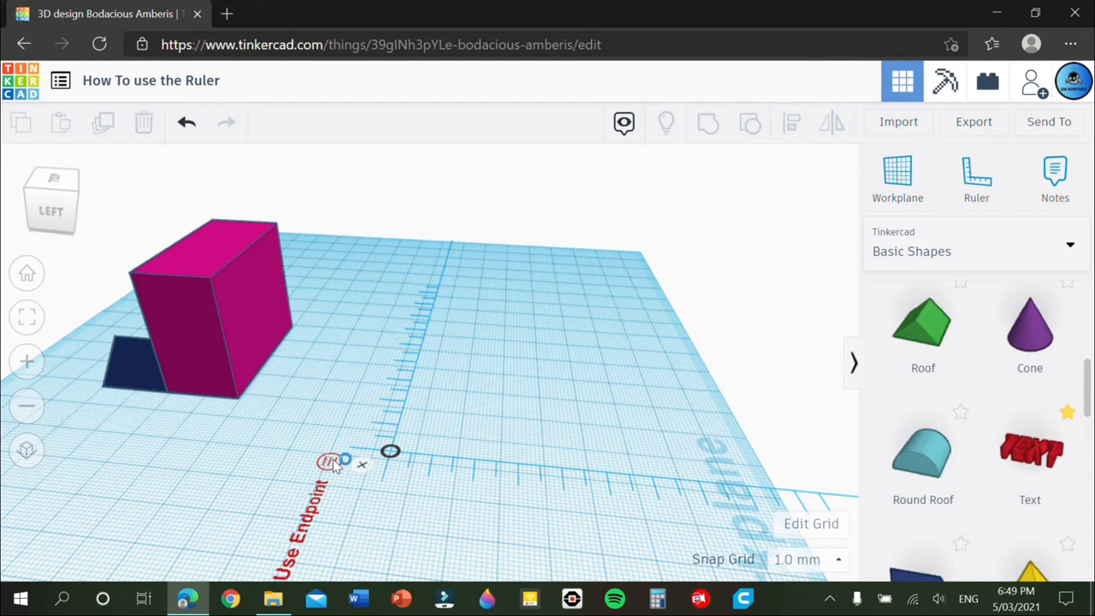
{"action": "mouse_move", "coordinate": [355, 363]}
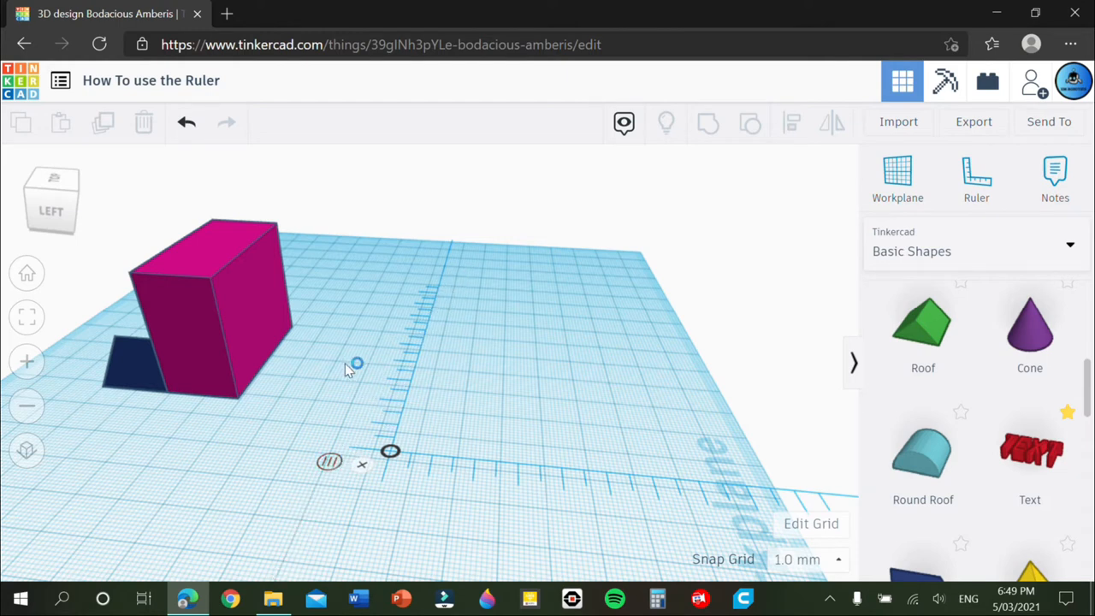
{"action": "mouse_move", "coordinate": [790, 530]}
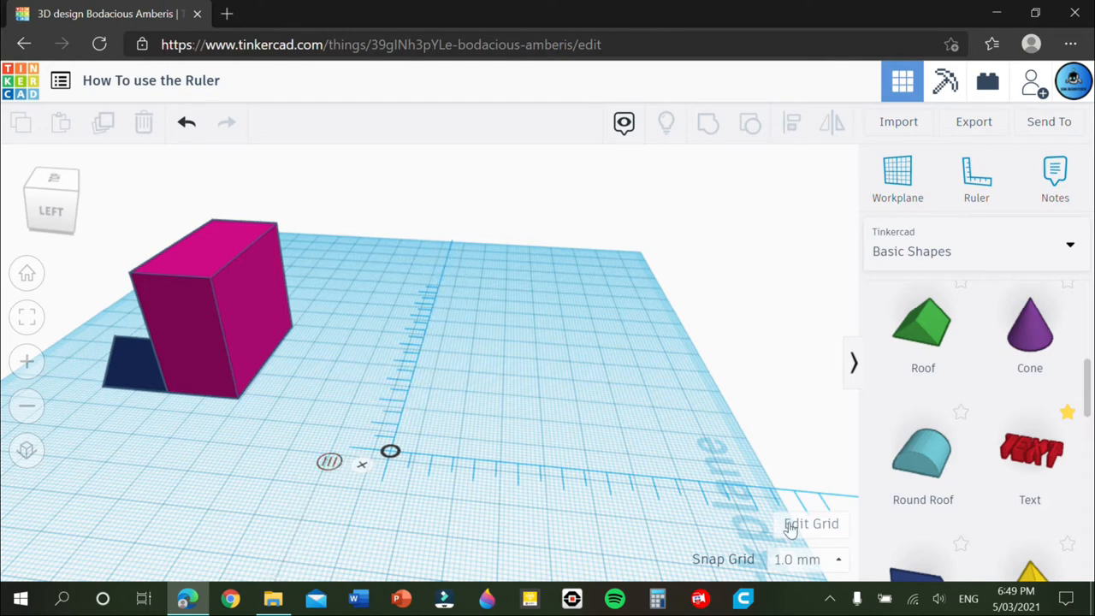
{"action": "mouse_move", "coordinate": [556, 431]}
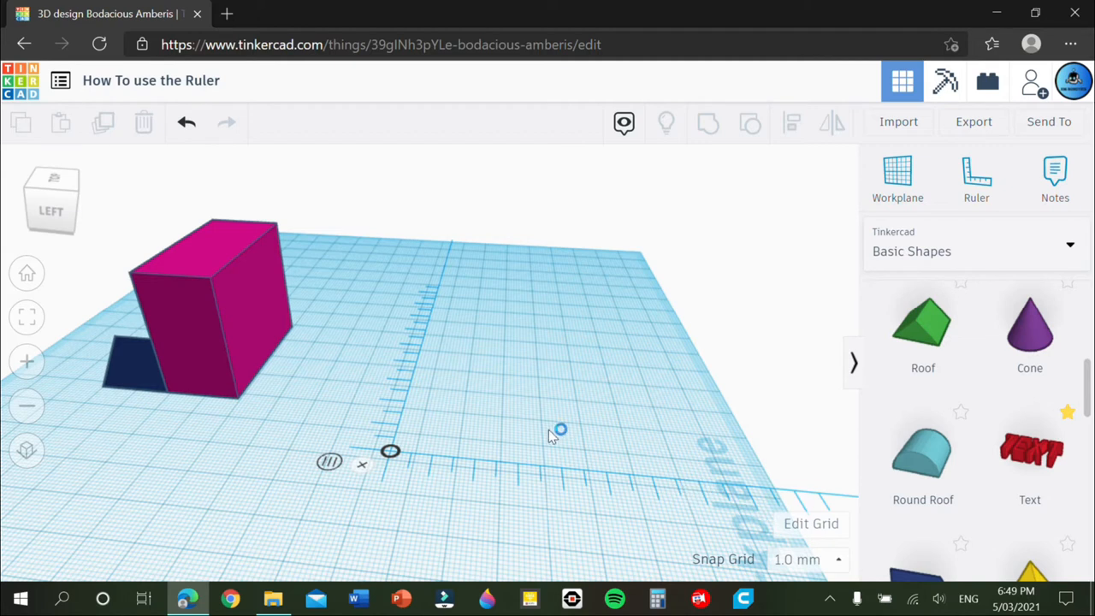
{"action": "mouse_move", "coordinate": [514, 397]}
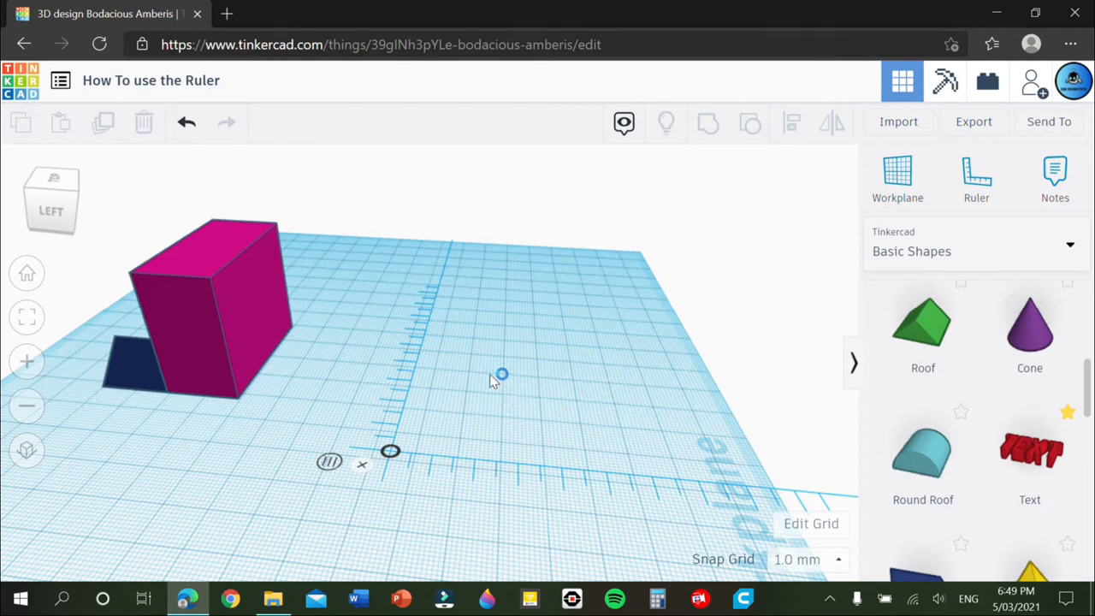
{"action": "mouse_move", "coordinate": [438, 462]}
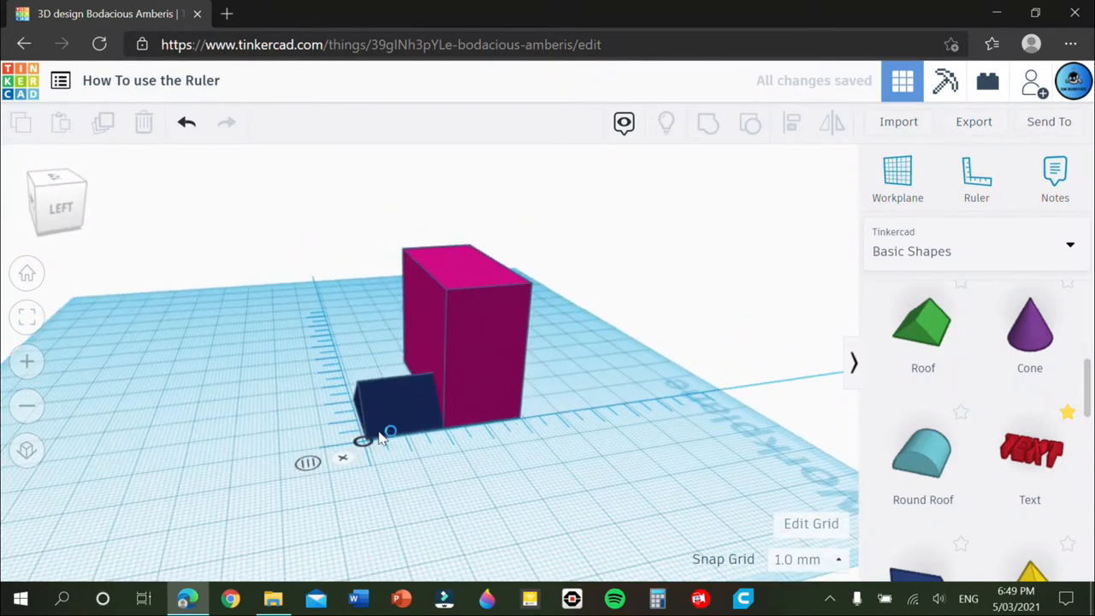
{"action": "left_click", "coordinate": [394, 407]}
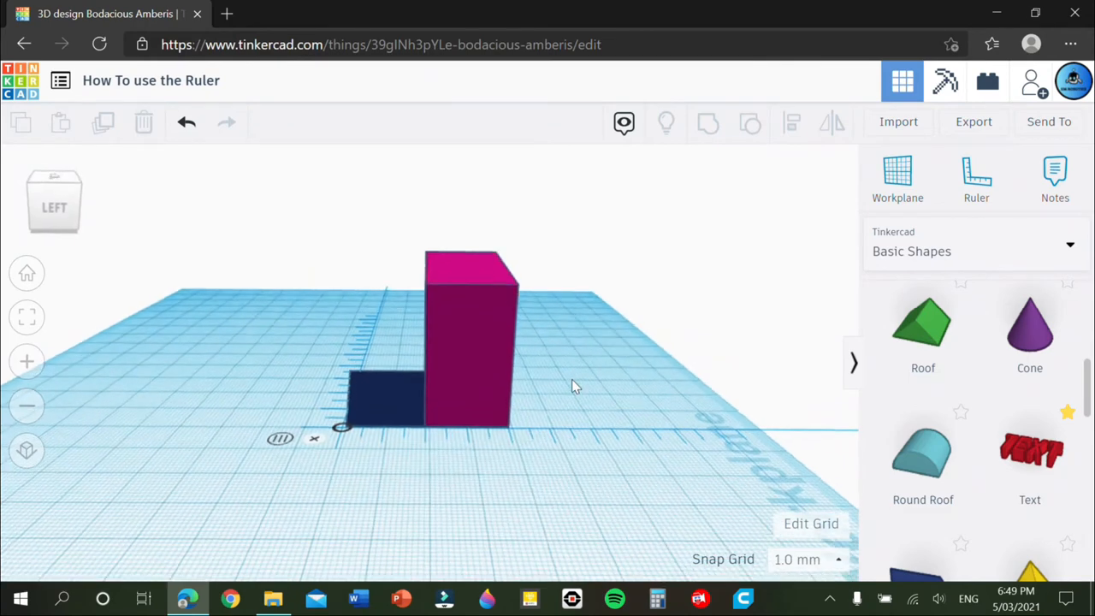
Show the navy roof's ruler dimensions: 19.00 by 20.00 and 10.00 high
{"action": "left_click", "coordinate": [471, 342]}
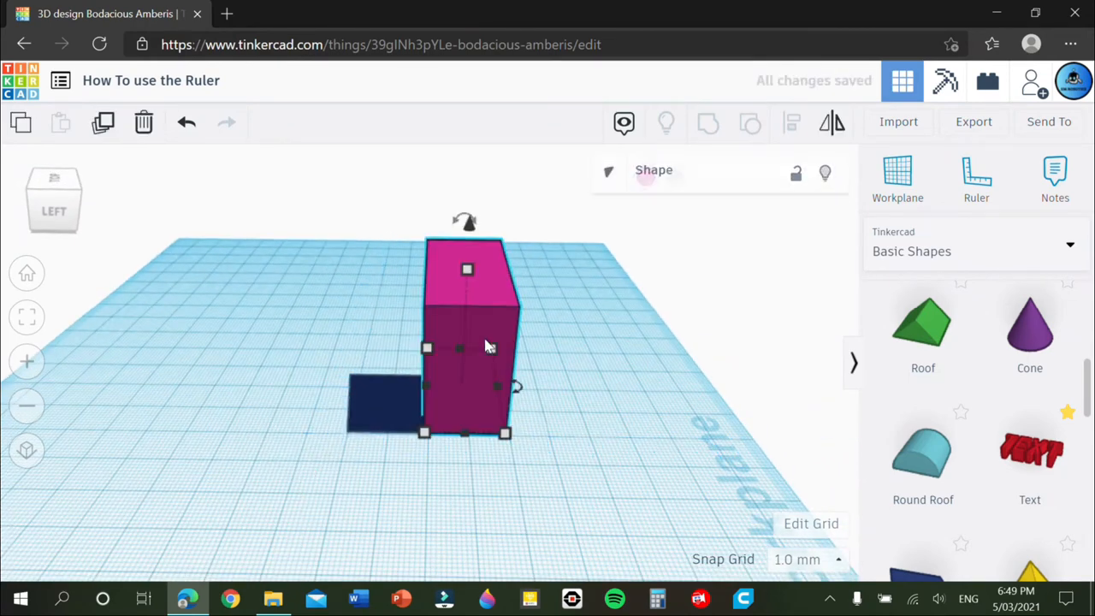
{"action": "left_click", "coordinate": [975, 176]}
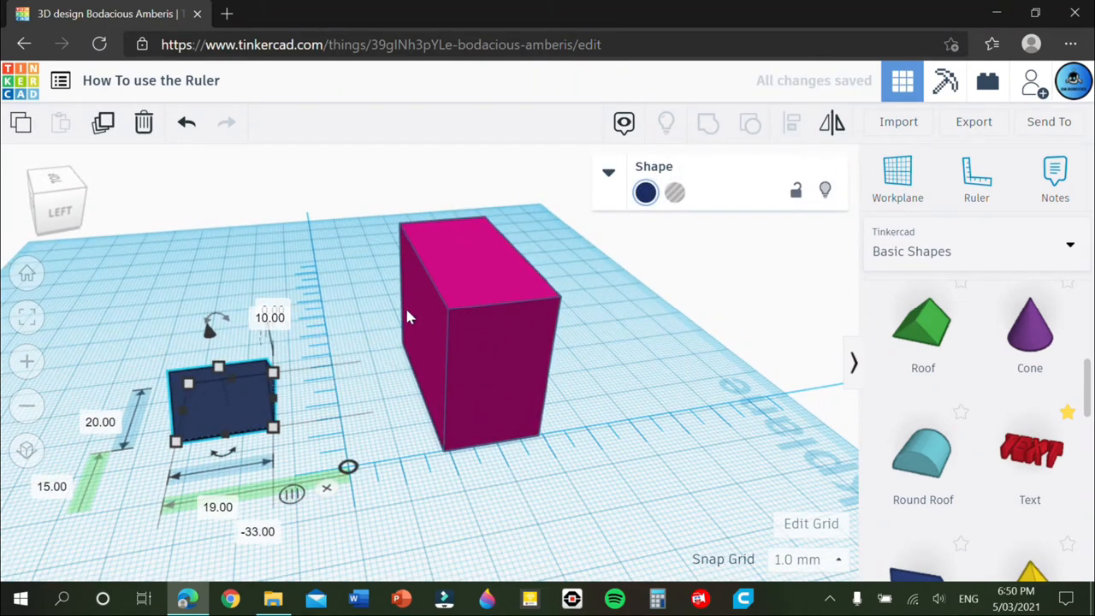
{"action": "mouse_move", "coordinate": [385, 426]}
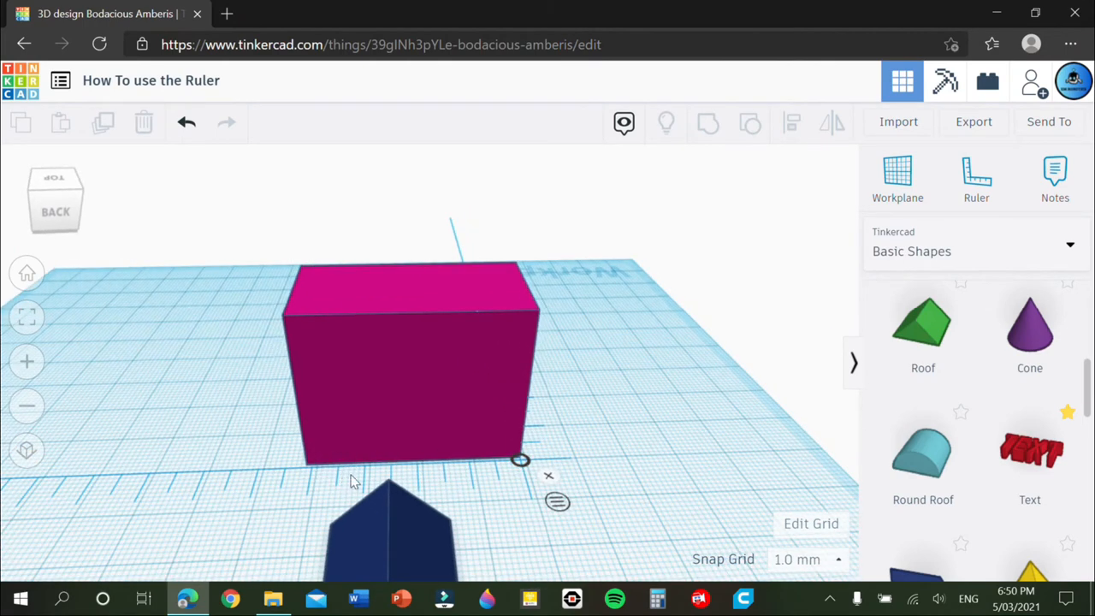
{"action": "mouse_move", "coordinate": [503, 469]}
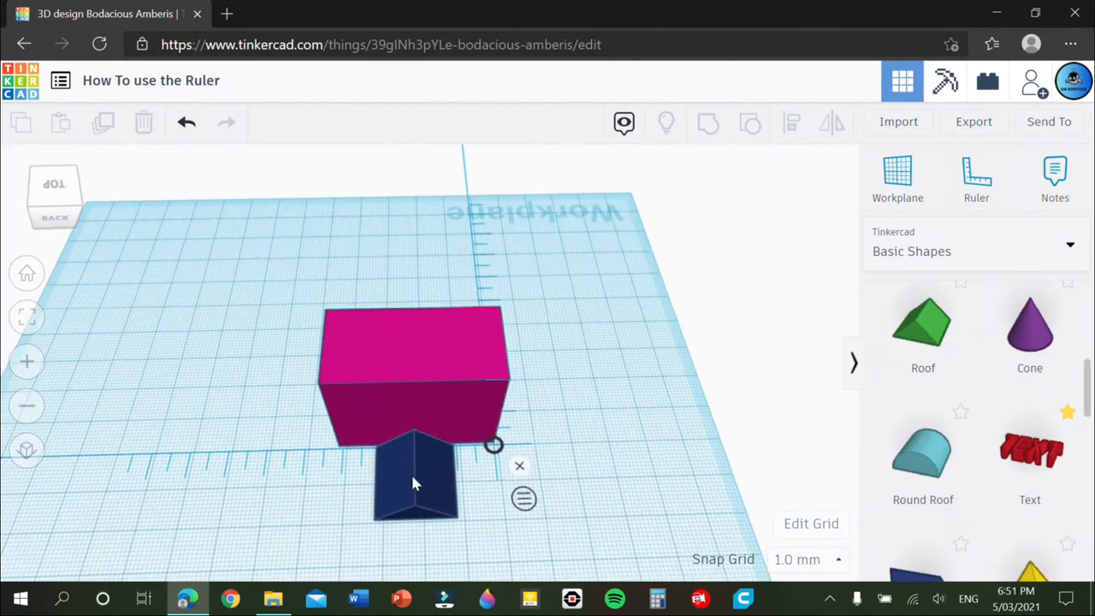
Select the navy roof to read -14.00 from the ruler corner with 19.00 and 20.00 sides
{"action": "left_click", "coordinate": [419, 479]}
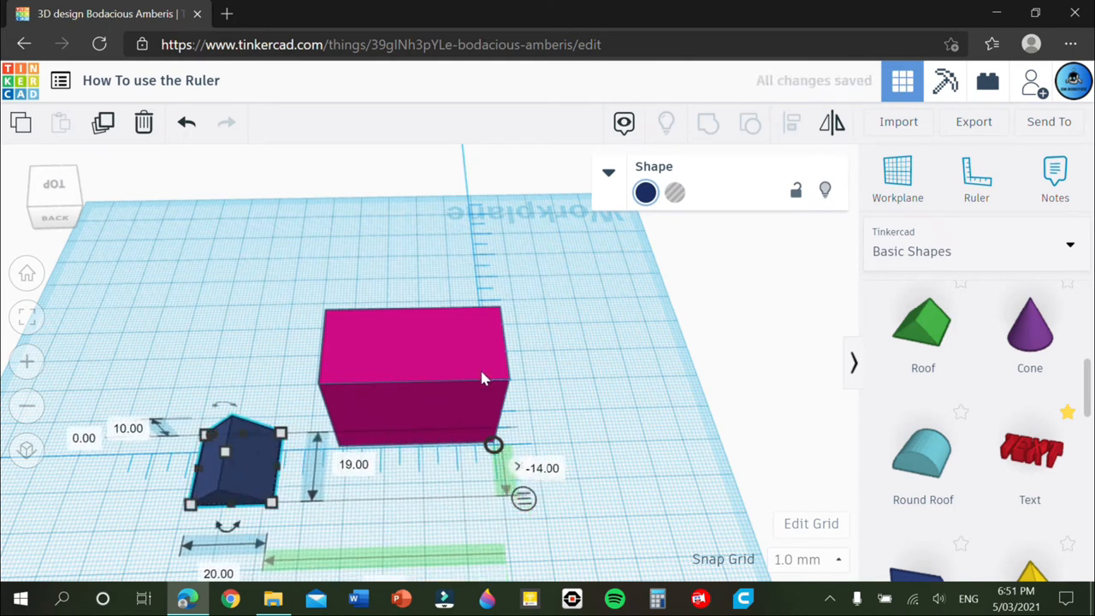
{"action": "mouse_move", "coordinate": [475, 378]}
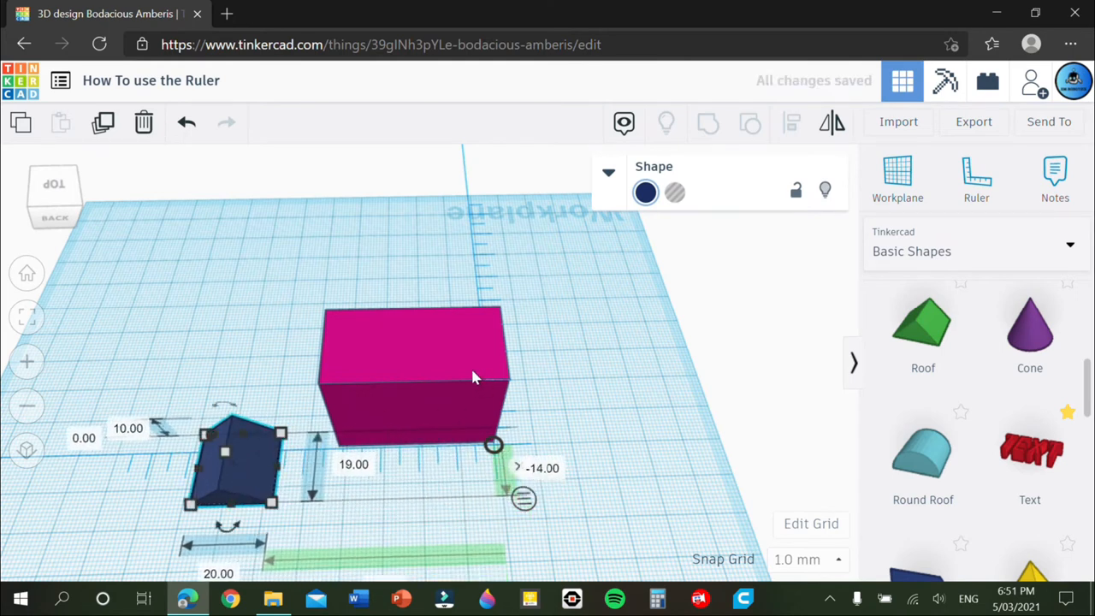
{"action": "mouse_move", "coordinate": [681, 289]}
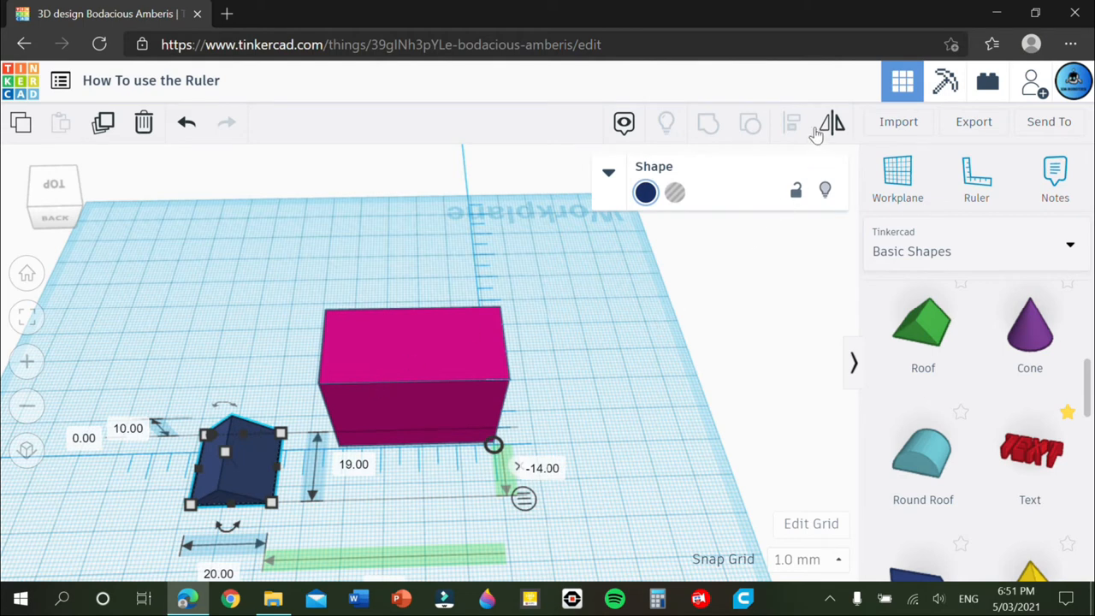
{"action": "mouse_move", "coordinate": [692, 383]}
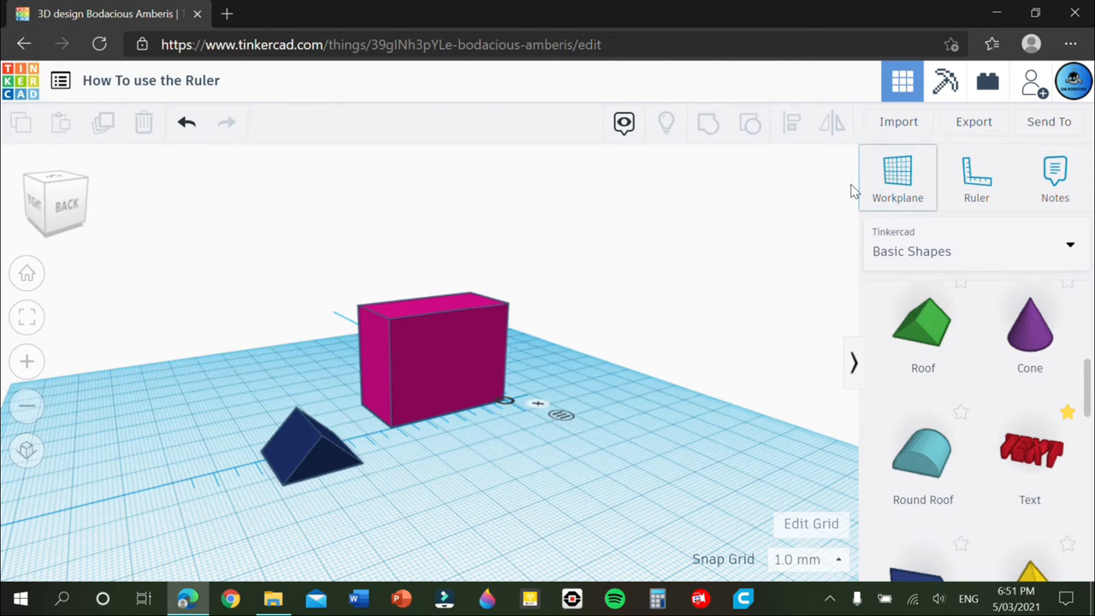
{"action": "mouse_move", "coordinate": [847, 200]}
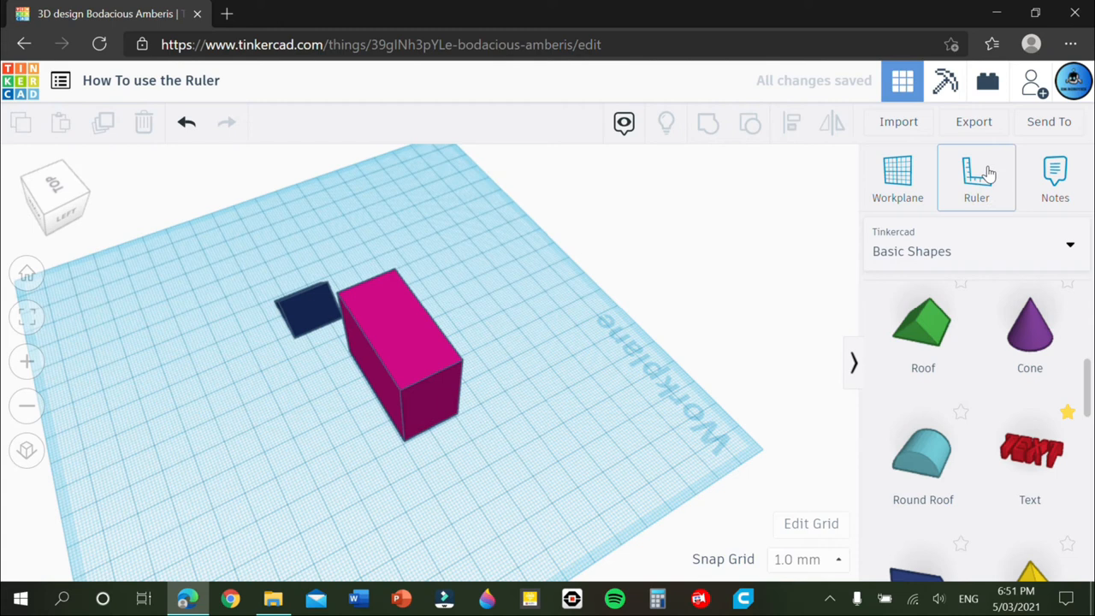
{"action": "mouse_move", "coordinate": [1053, 174]}
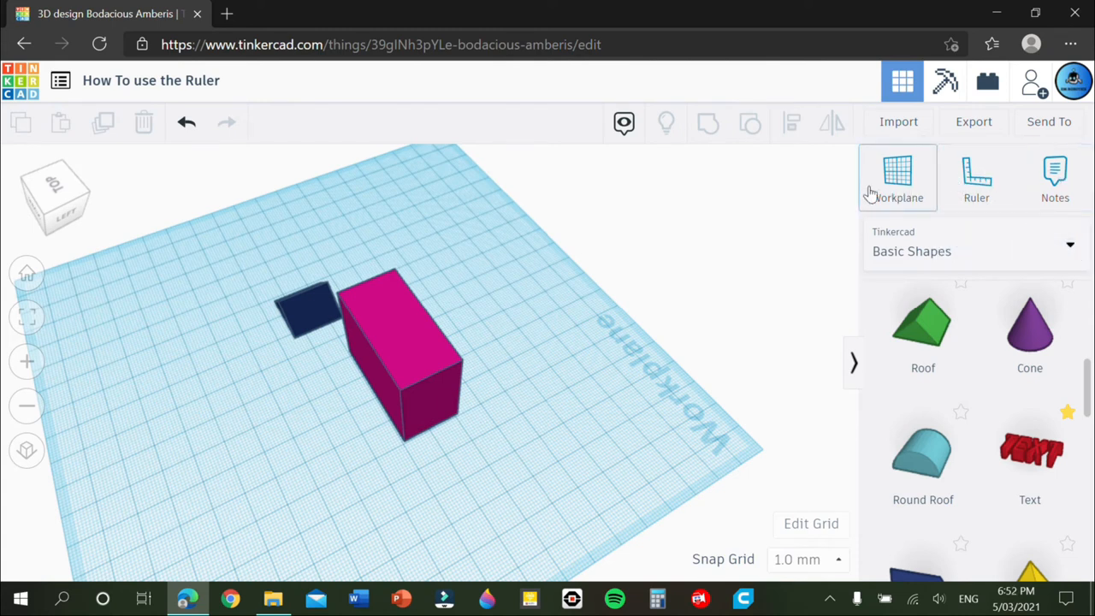
{"action": "mouse_move", "coordinate": [896, 176]}
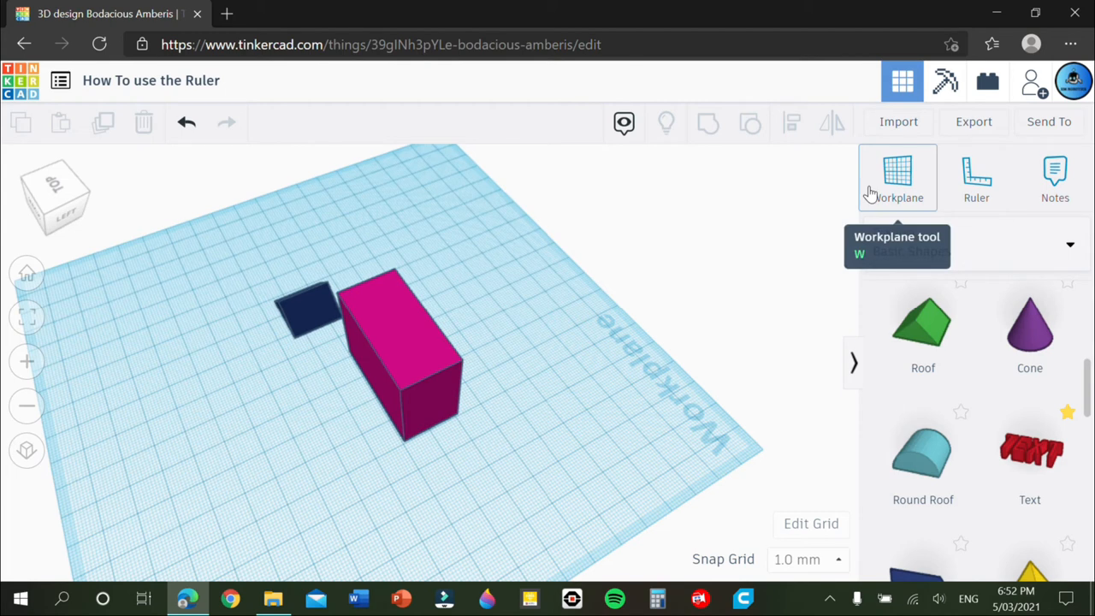
Pick up a fresh ruler ready to drop at the pink box's front corner
{"action": "left_click", "coordinate": [975, 176]}
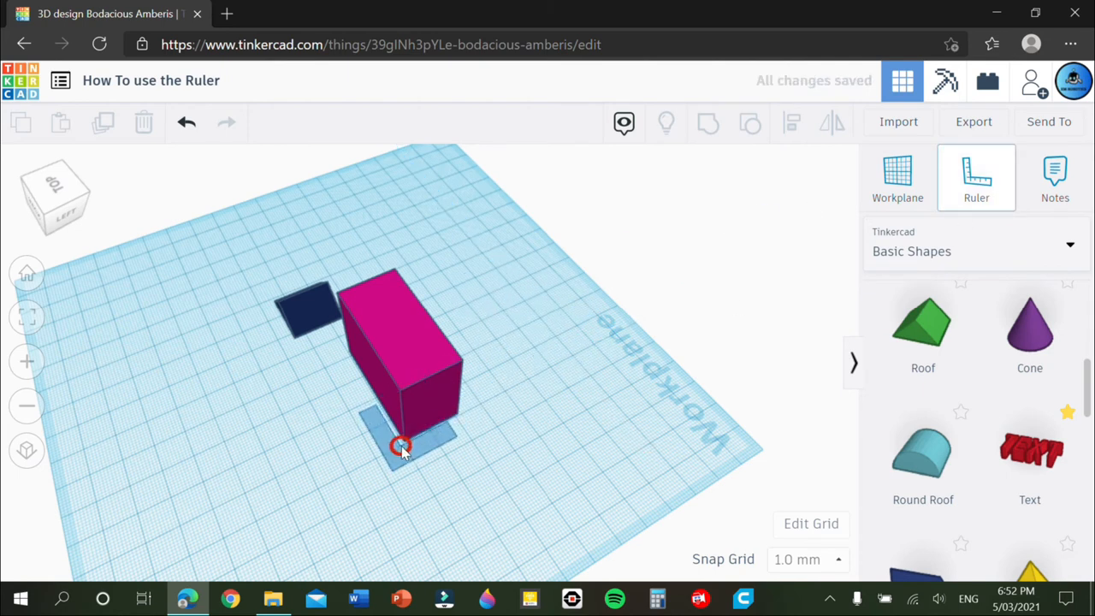
Place the ruler at the pink box's front corner, reading 41.00 by 20.00 and 32.00 tall
{"action": "left_click", "coordinate": [402, 445]}
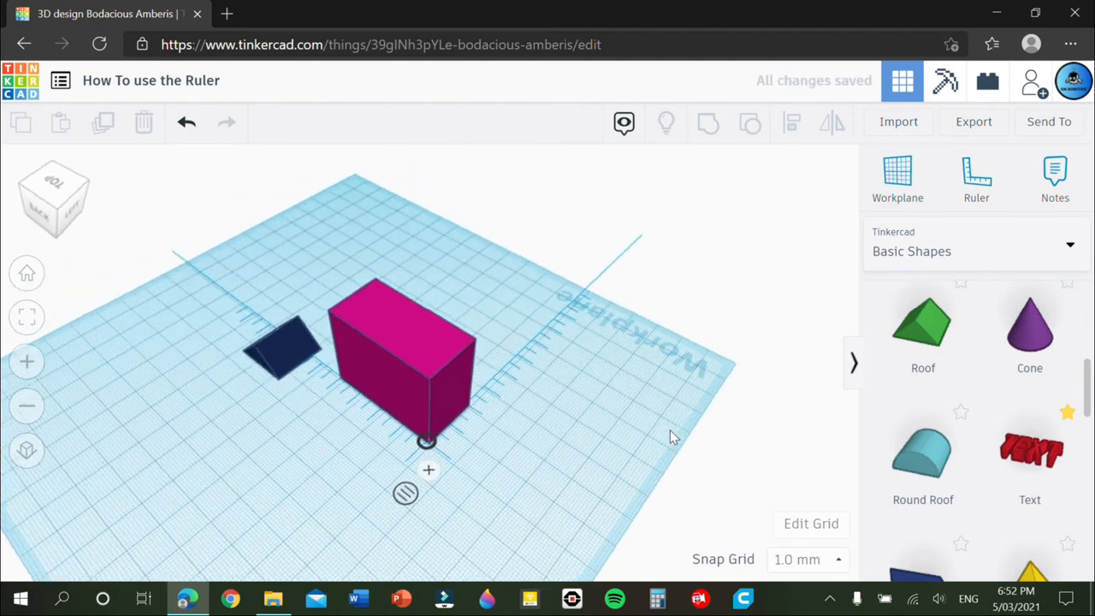
{"action": "left_click", "coordinate": [402, 359]}
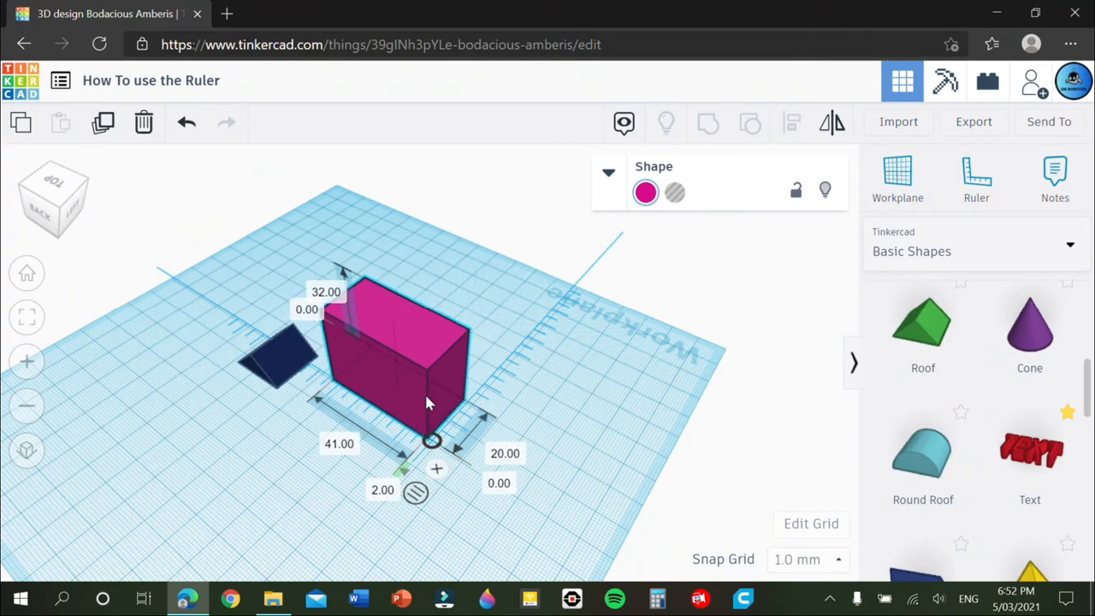